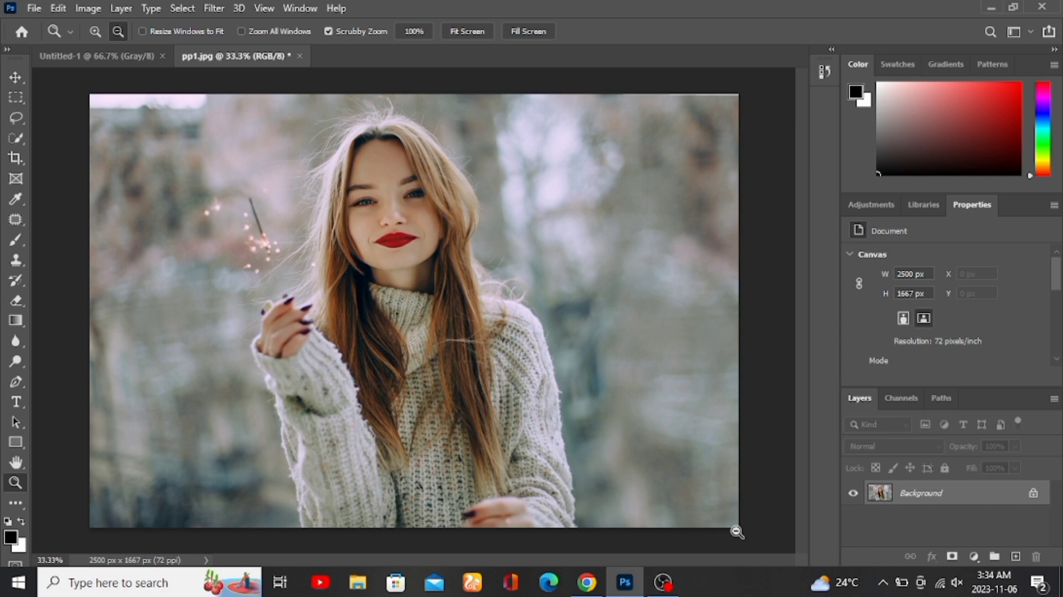
mouse_move(768, 524)
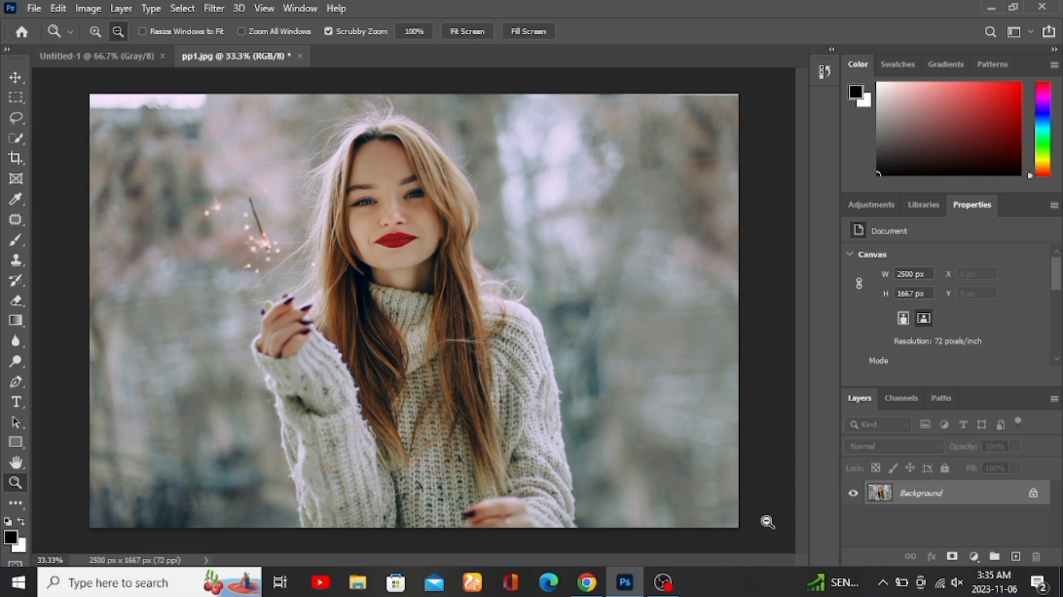
mouse_move(990, 503)
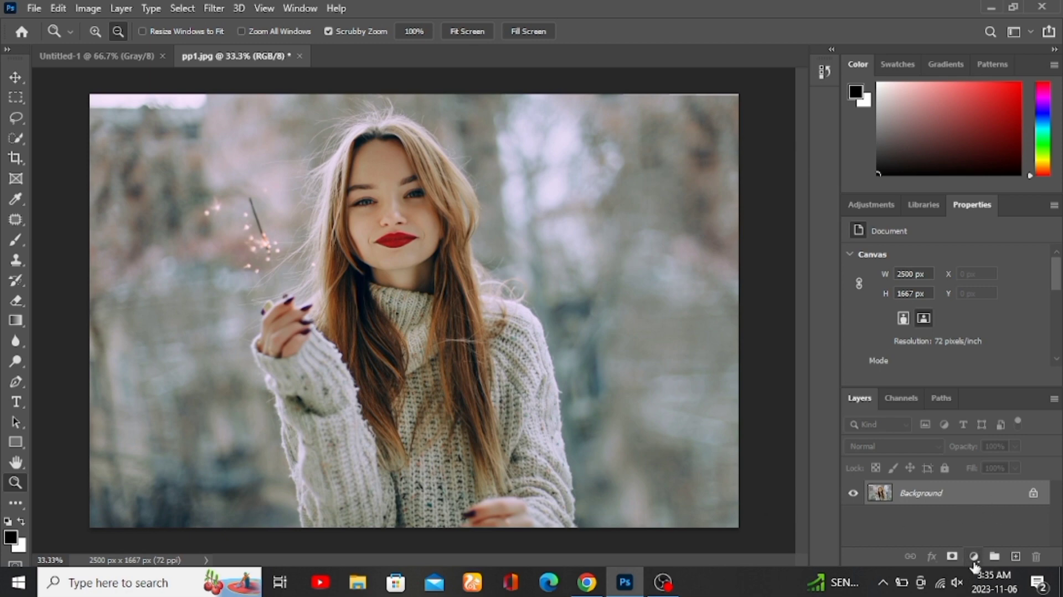
Add a Brightness/Contrast adjustment layer and raise the brightness slightly
click(973, 556)
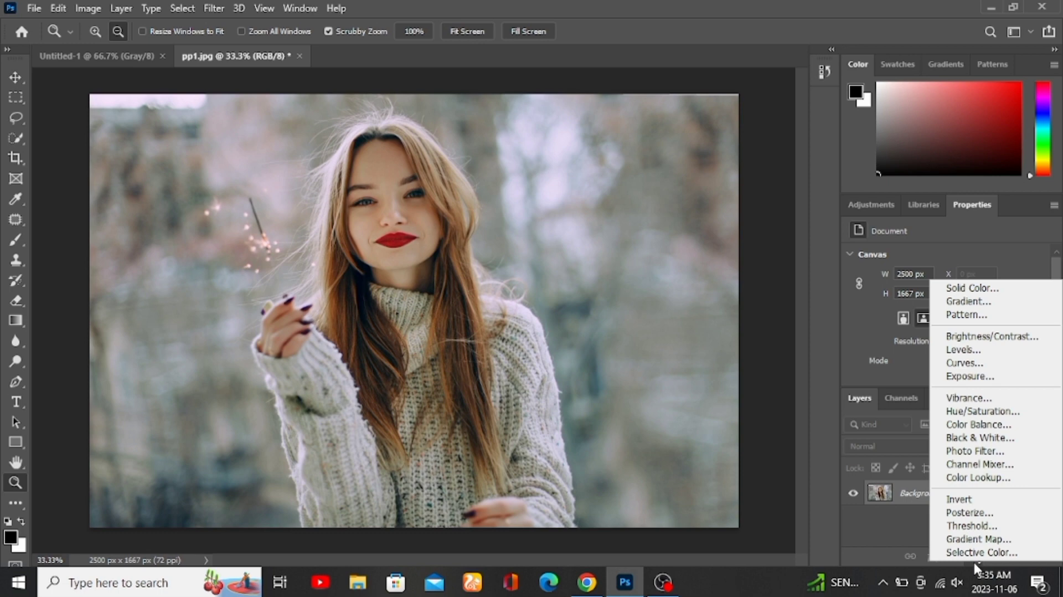
click(993, 336)
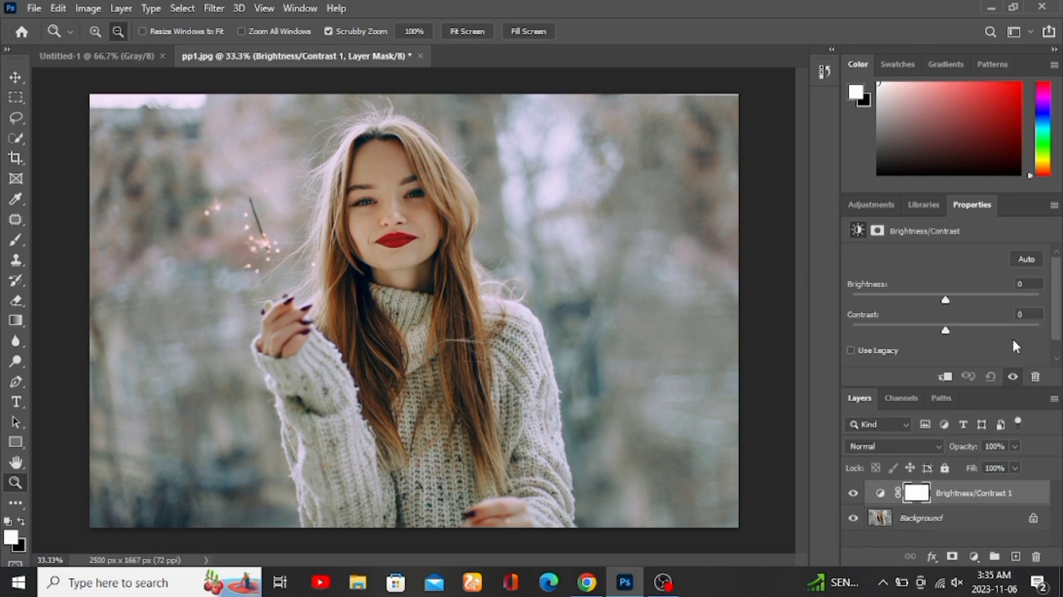
drag(944, 300, 949, 300)
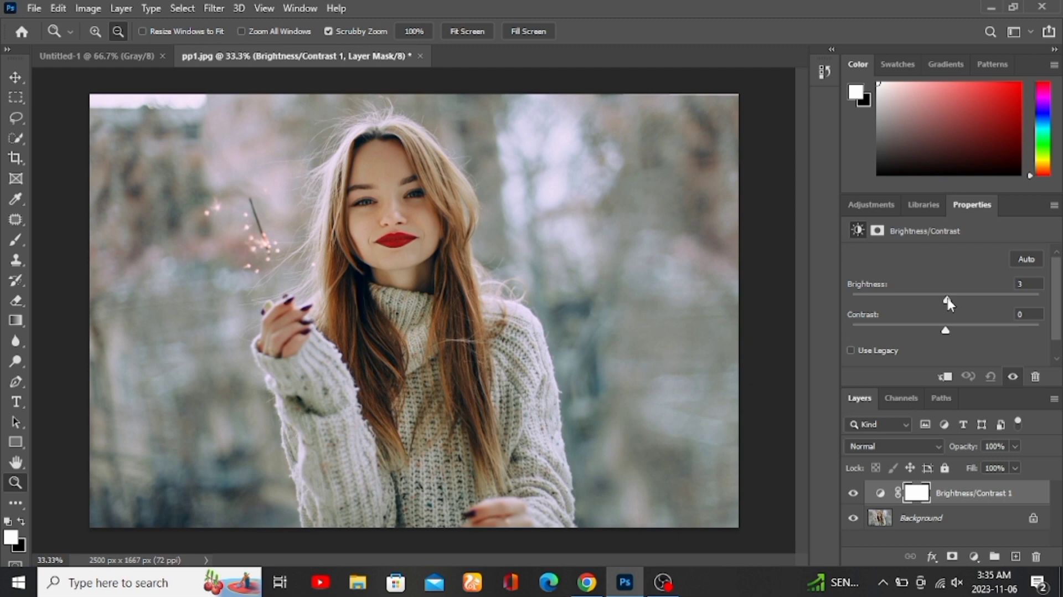
drag(944, 302, 948, 302)
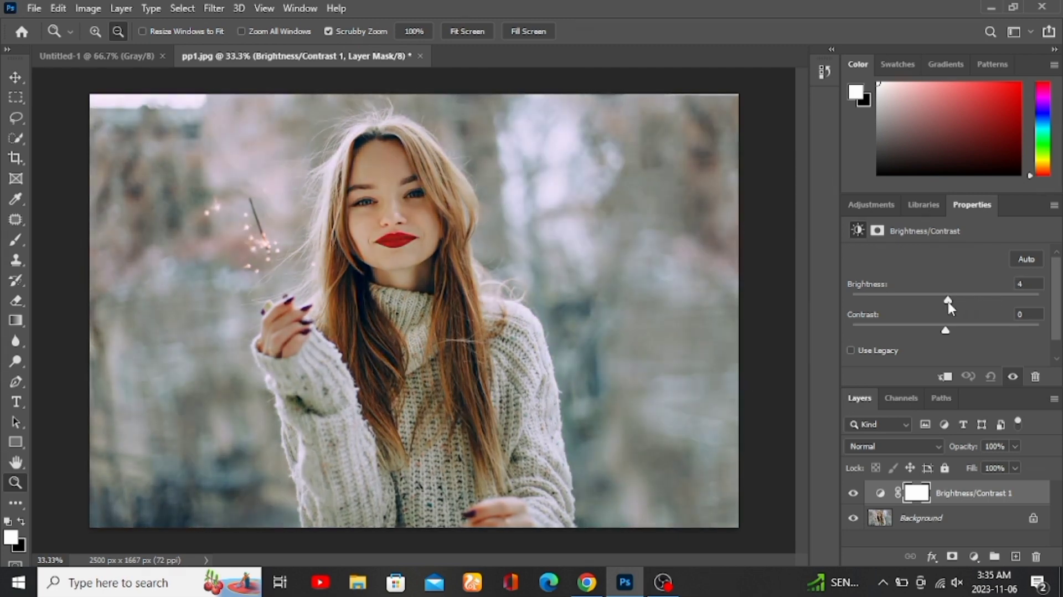
mouse_move(949, 336)
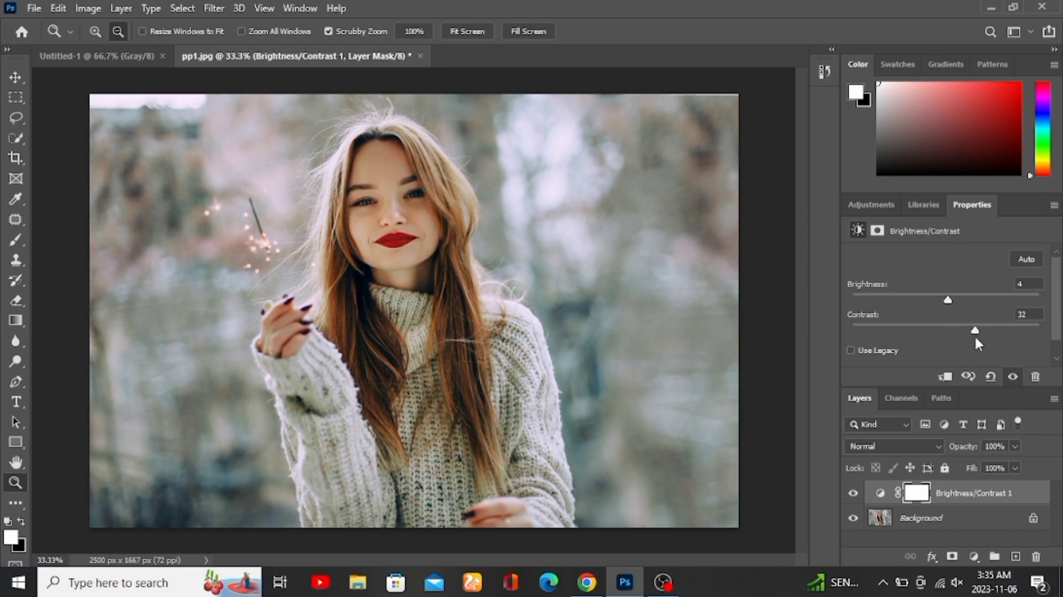
mouse_move(900, 398)
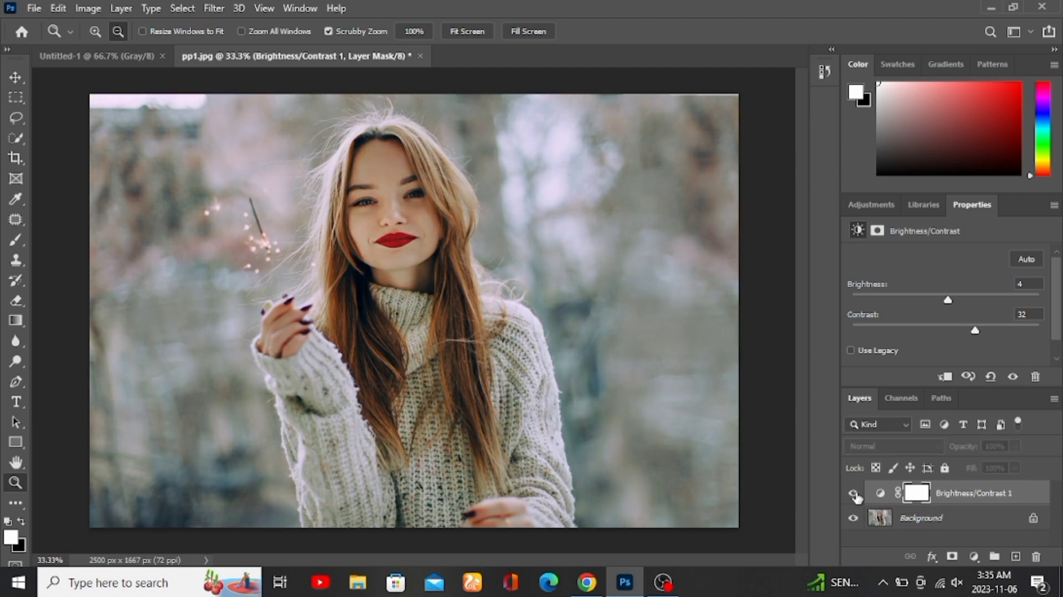
Compare and delete the Brightness/Contrast layer, then bring up Shadows/Highlights instead
click(852, 493)
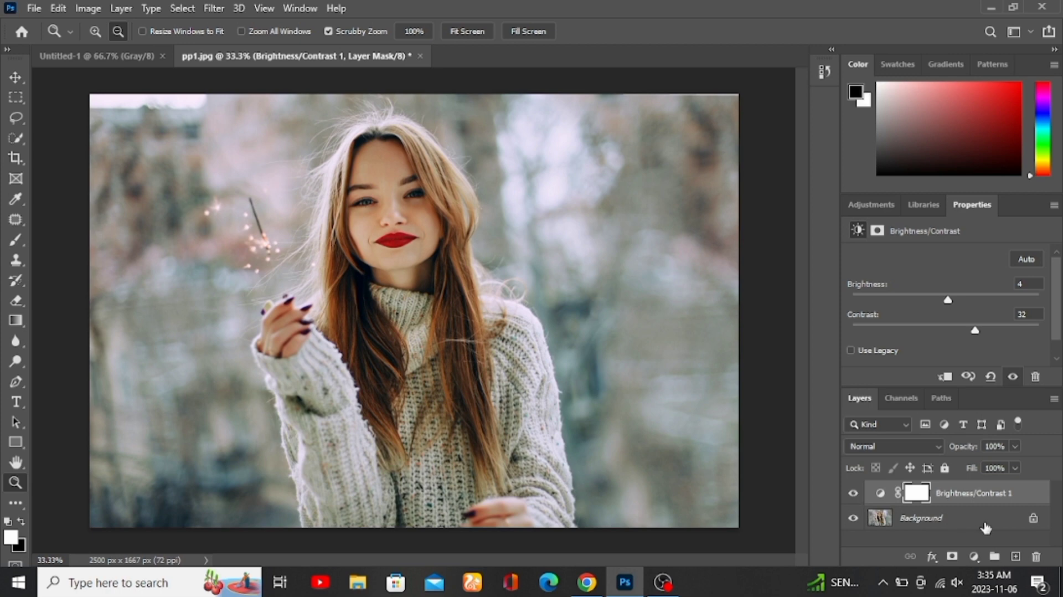
click(920, 517)
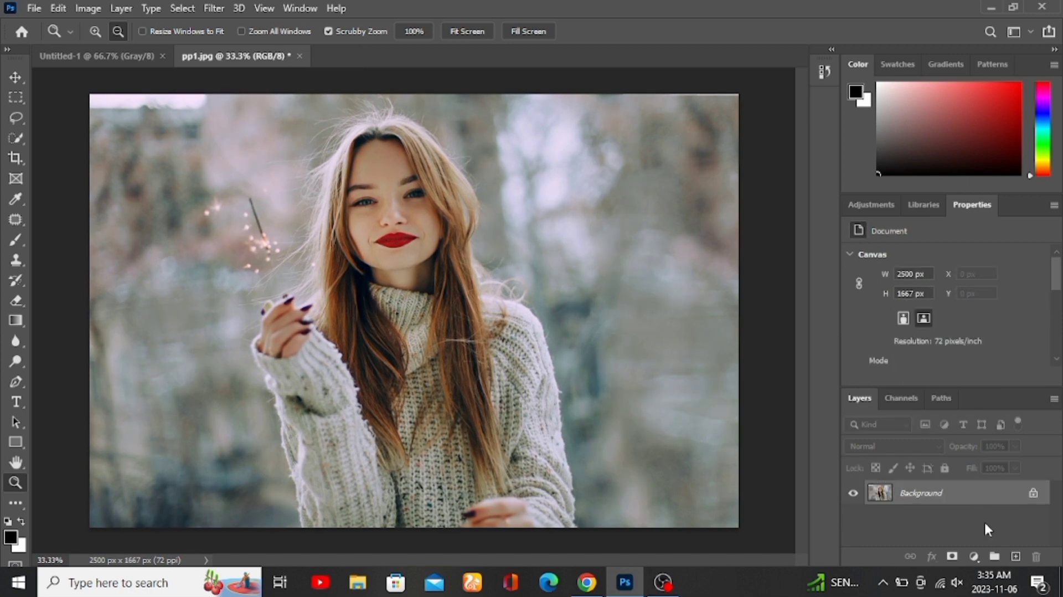
mouse_move(124, 51)
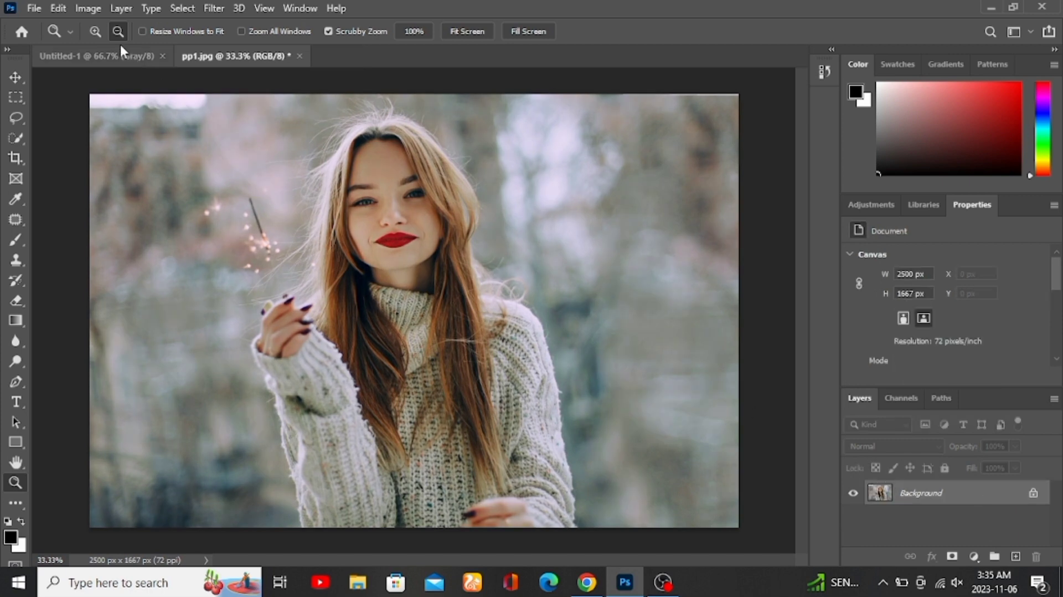
click(87, 9)
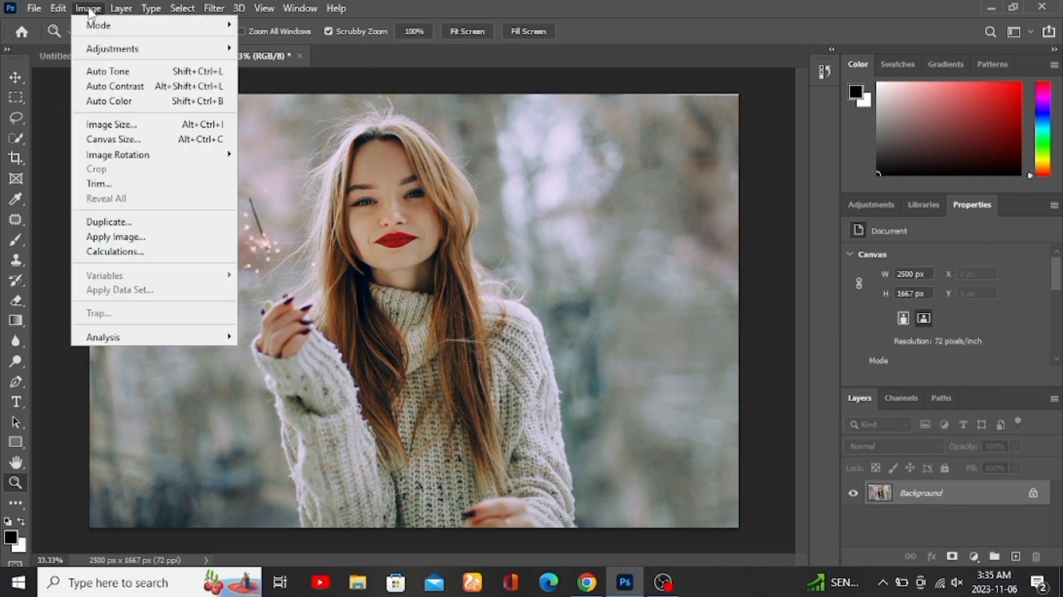
mouse_move(112, 48)
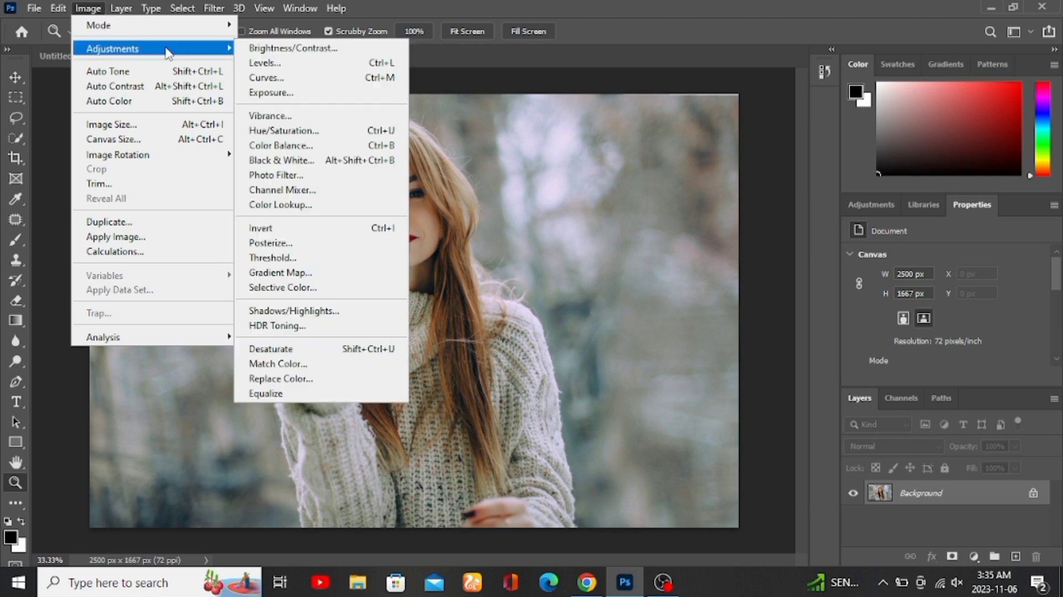
click(293, 311)
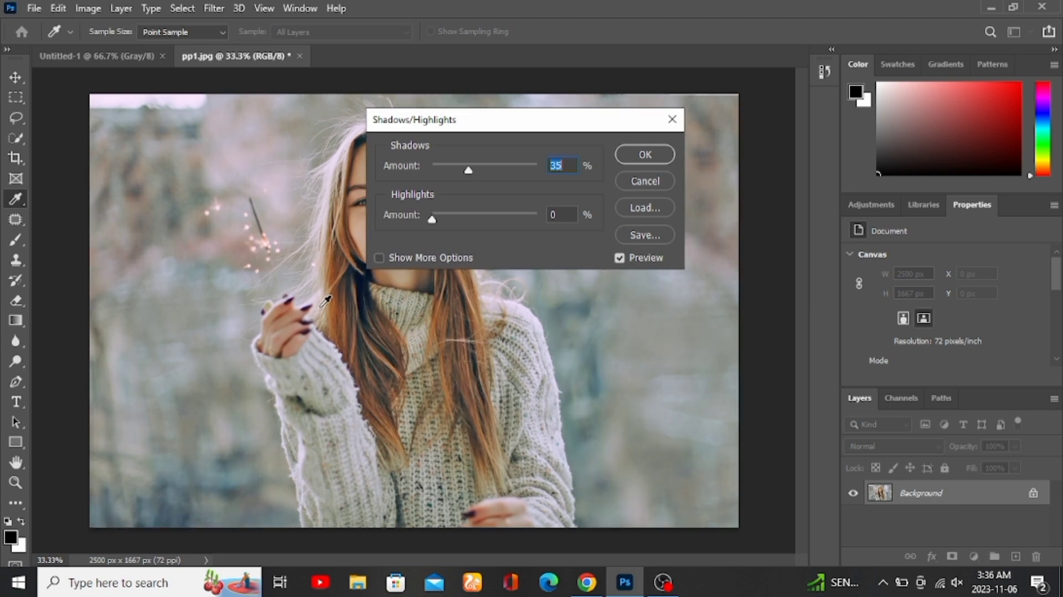
Expand Shadows/Highlights options, with shadow radius 91 px and Color boosted to +70
click(379, 256)
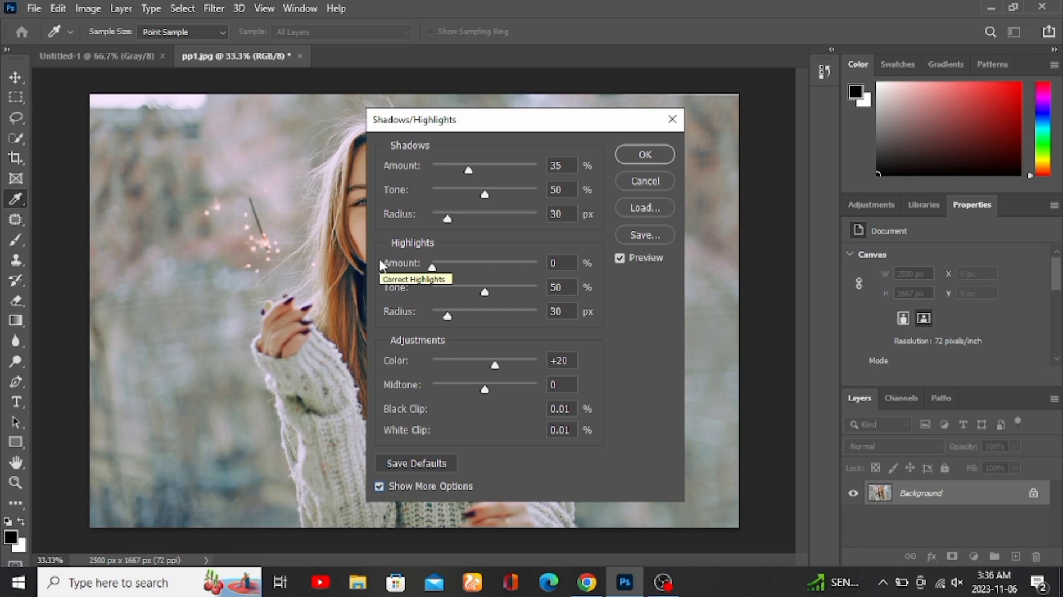
mouse_move(446, 219)
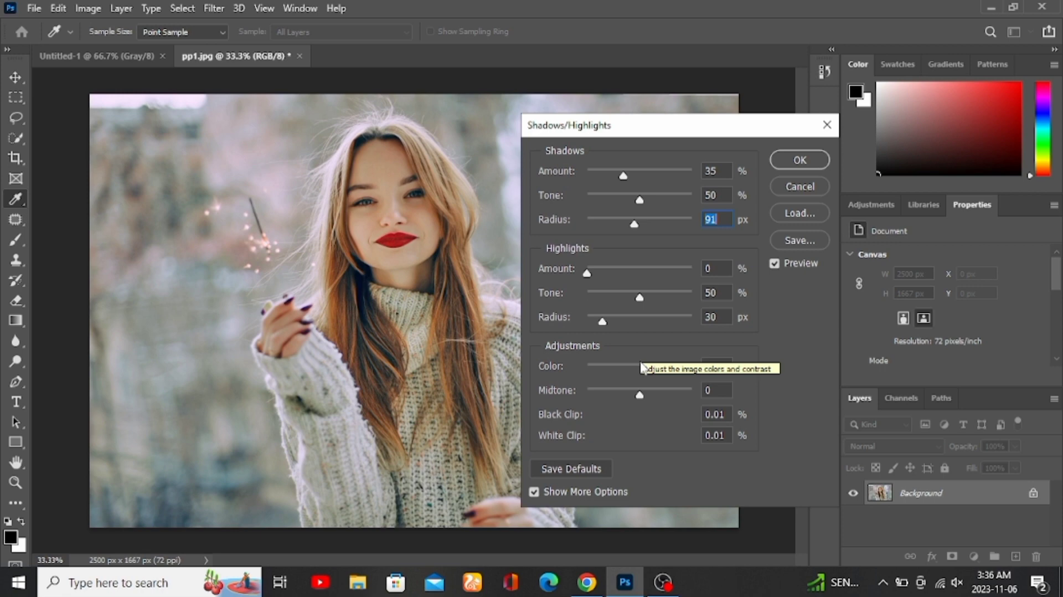
drag(586, 365, 647, 366)
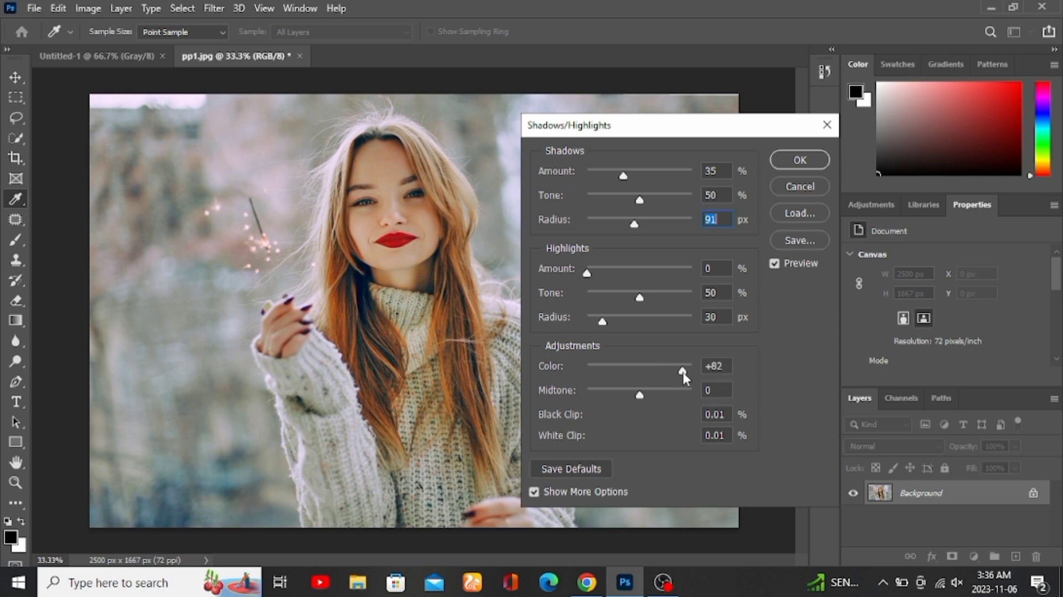
drag(683, 373, 675, 373)
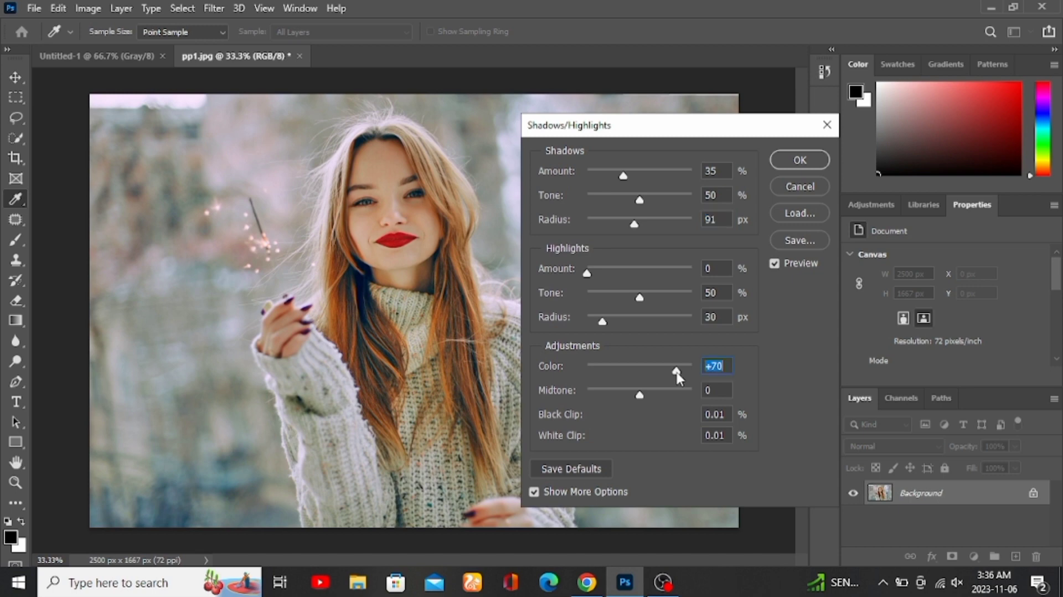
mouse_move(777, 203)
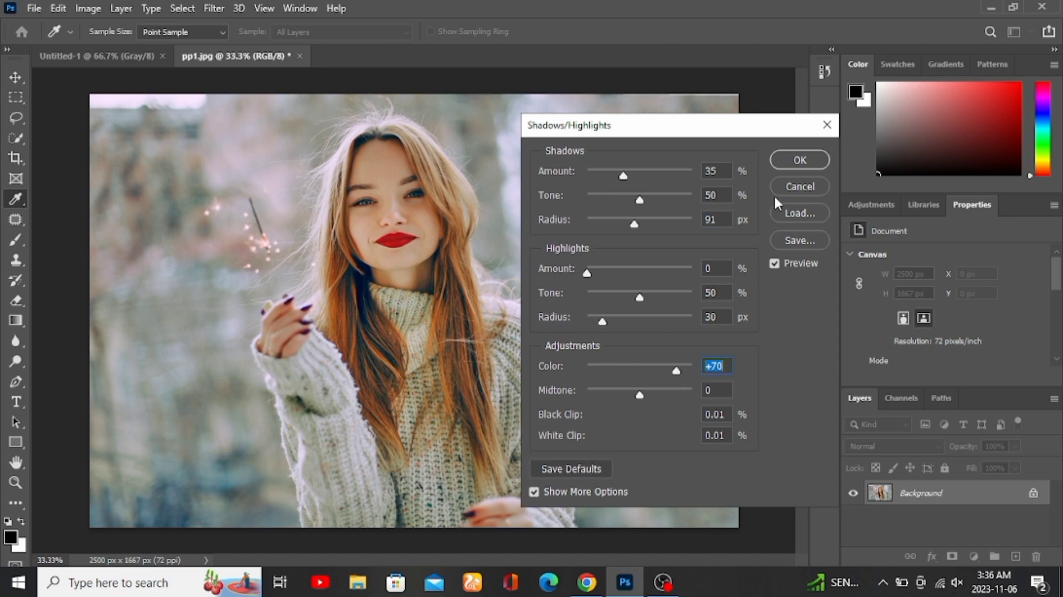